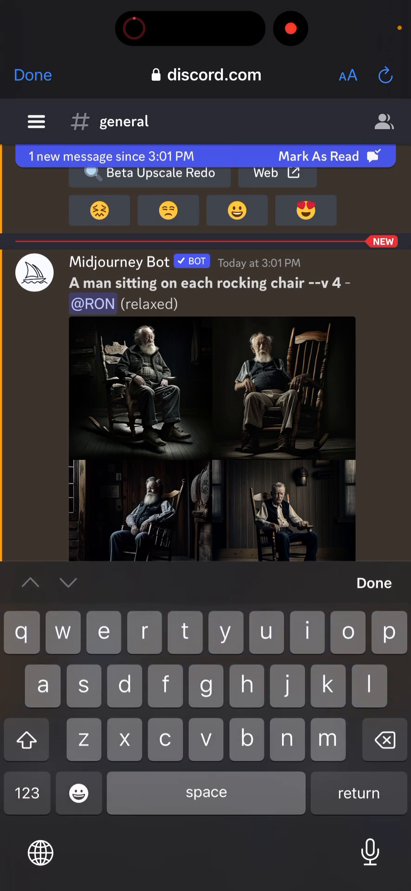
Send the /imagine prompt for a lady in a rocking chair at sunset, wide-angle photo.
scroll(down, 3)
text(wide-angle photo)
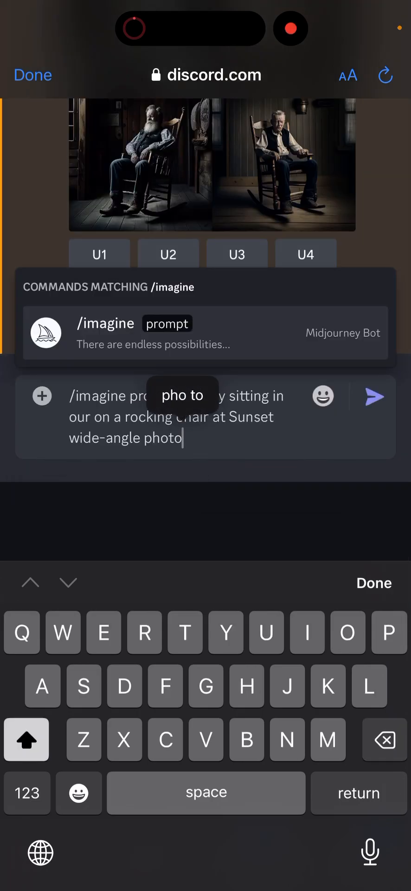
click(374, 398)
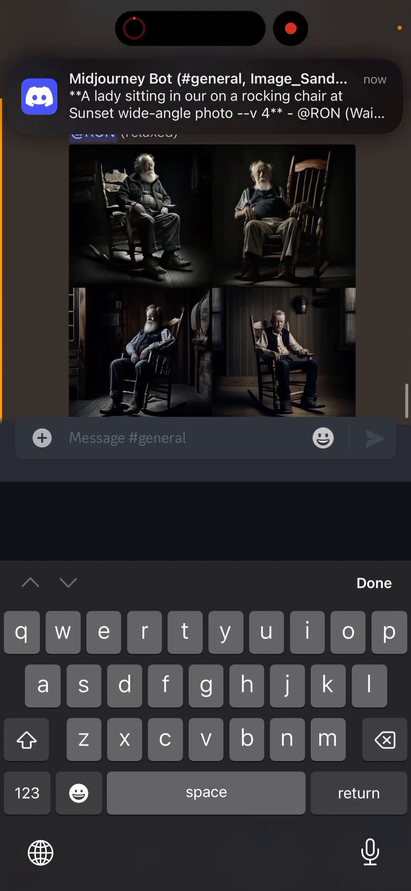
scroll(down, 3)
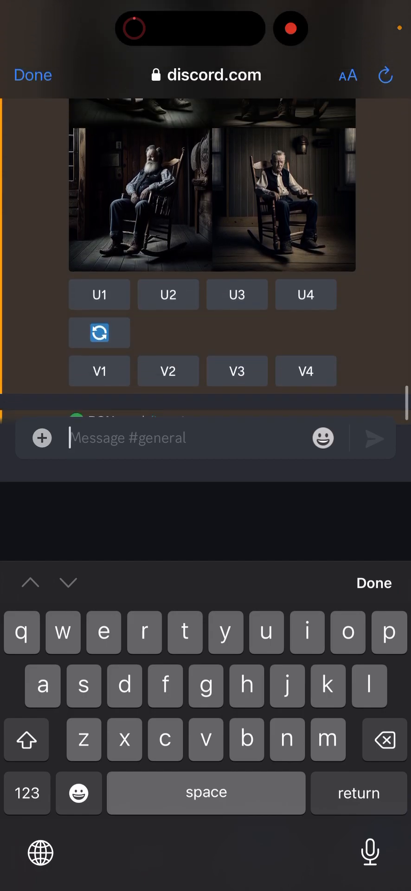
scroll(down, 3)
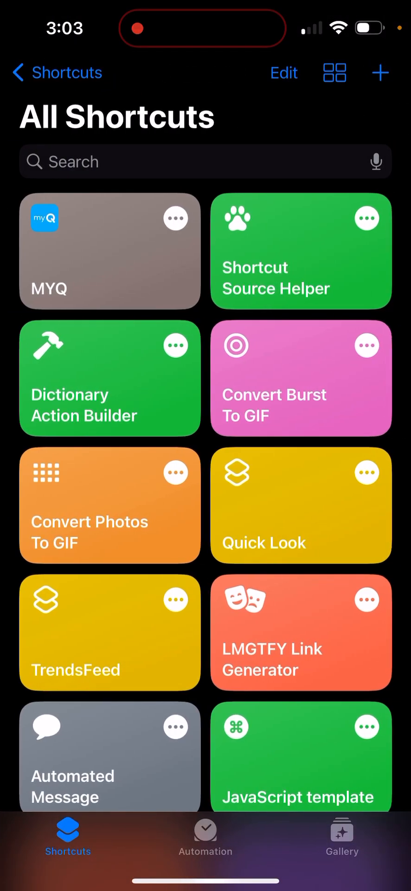
Find the Image Gen shortcut via search and rename it to 'Image Generator'.
text(lma)
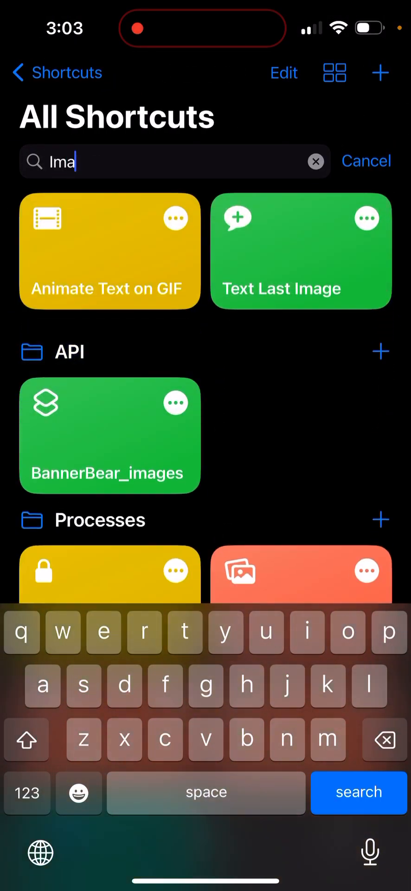
scroll(down, 3)
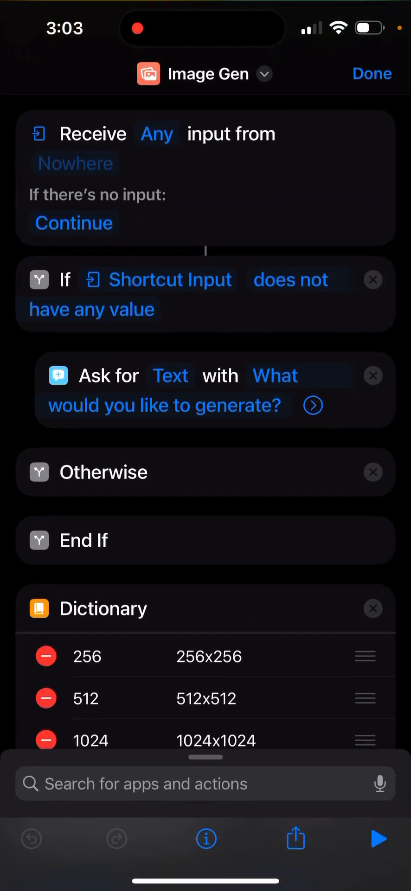
click(207, 74)
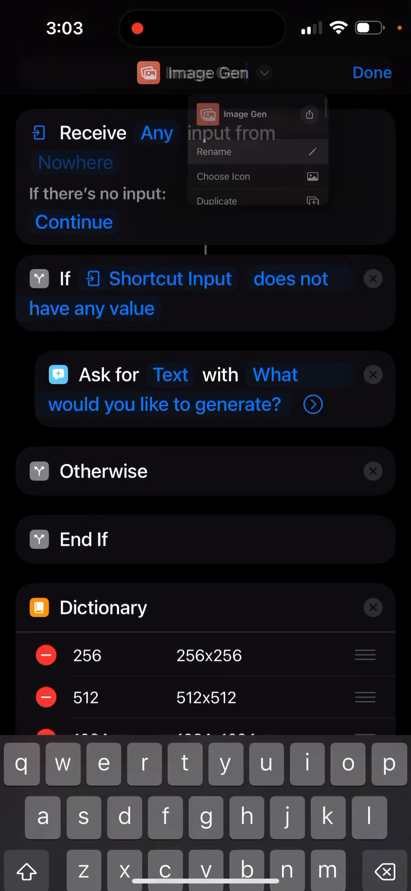
text(rator)
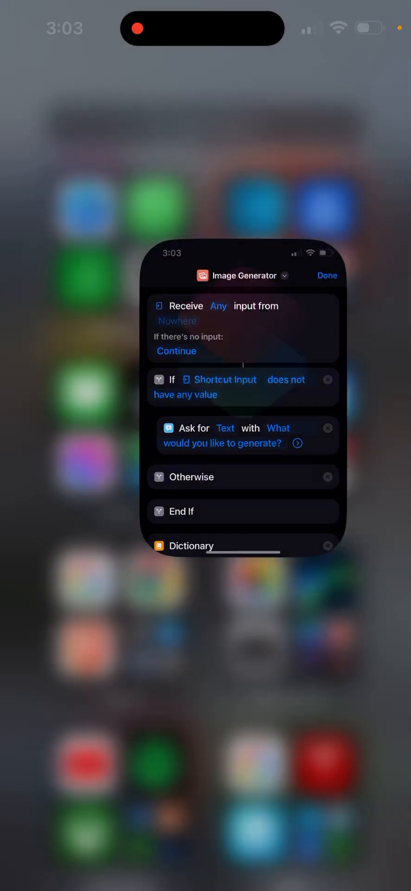
click(327, 275)
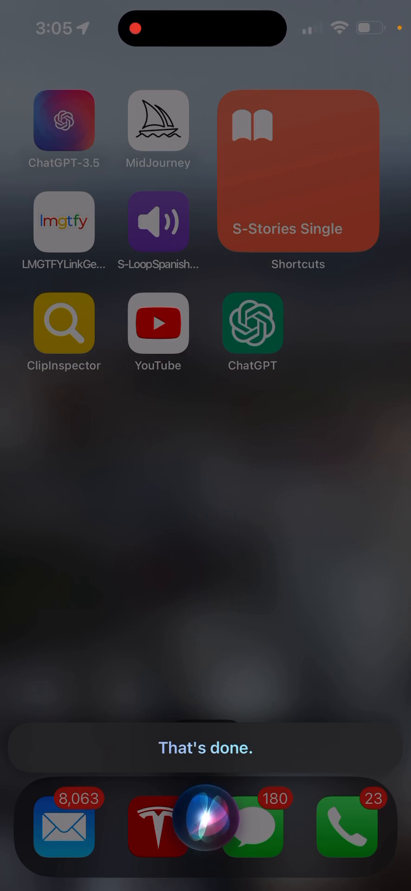
View the winged cat image full screen, then the rocking-chair sunset image.
scroll(left, 3)
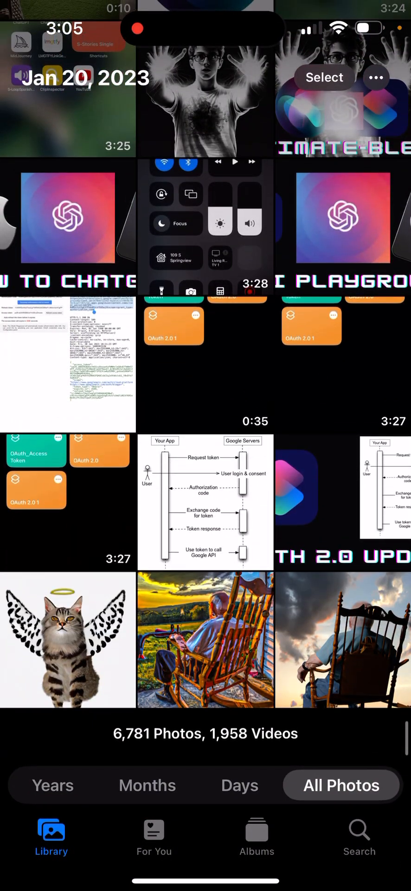
click(66, 641)
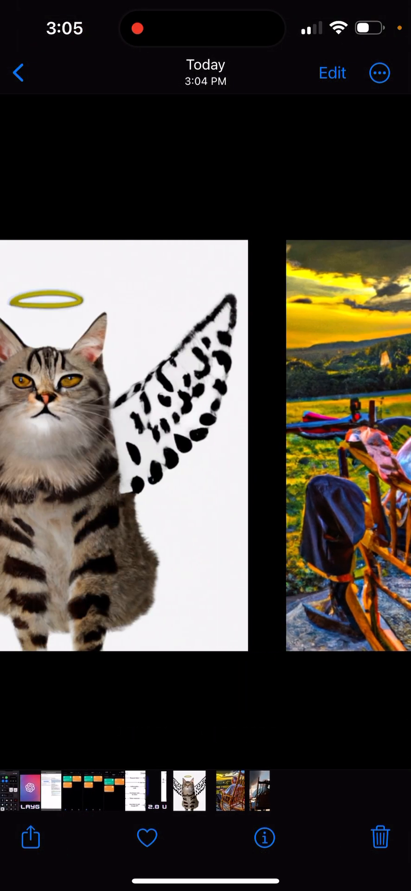
scroll(left, 3)
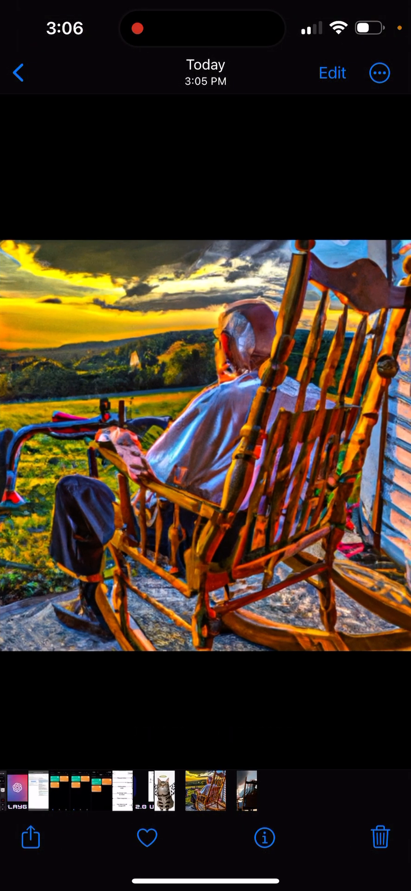